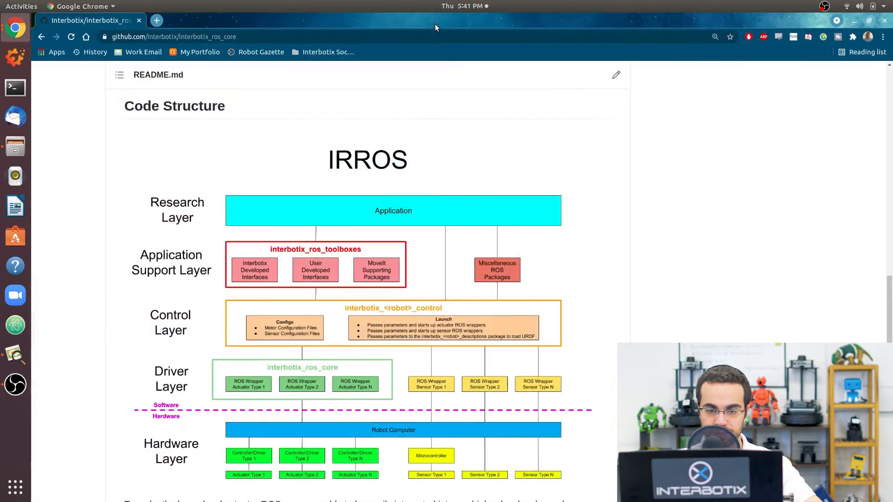
Scroll the interbotix_ros_core README down to the IRROS layer diagram and Hardware Layer
scroll(down, 3)
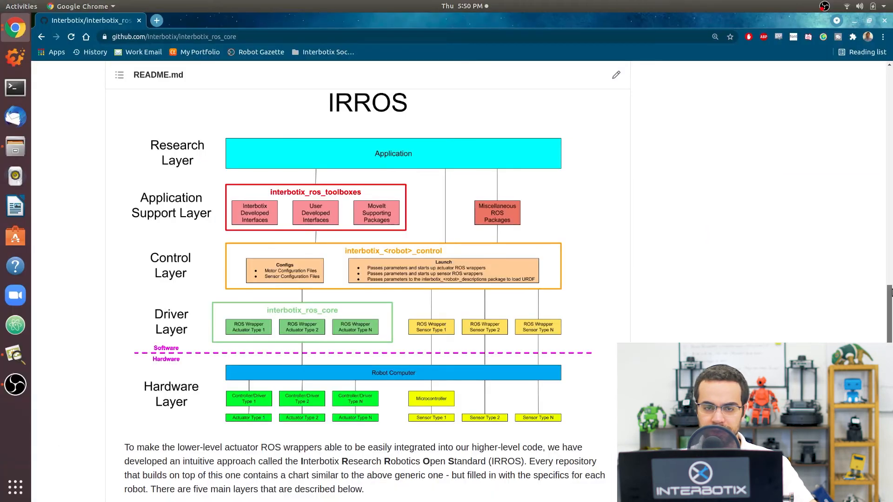
scroll(down, 3)
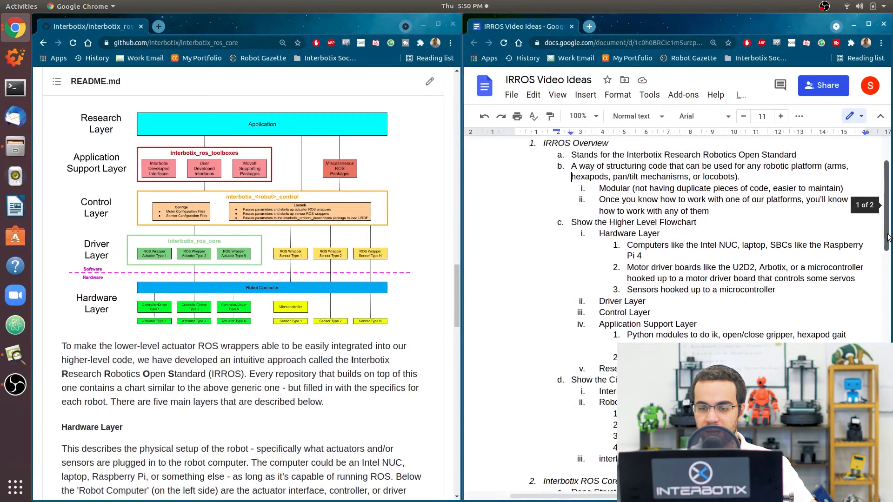
Reach 'Show the Circular Flowchart' in the notes, then maximize GitHub at the Overview flowchart
scroll(down, 3)
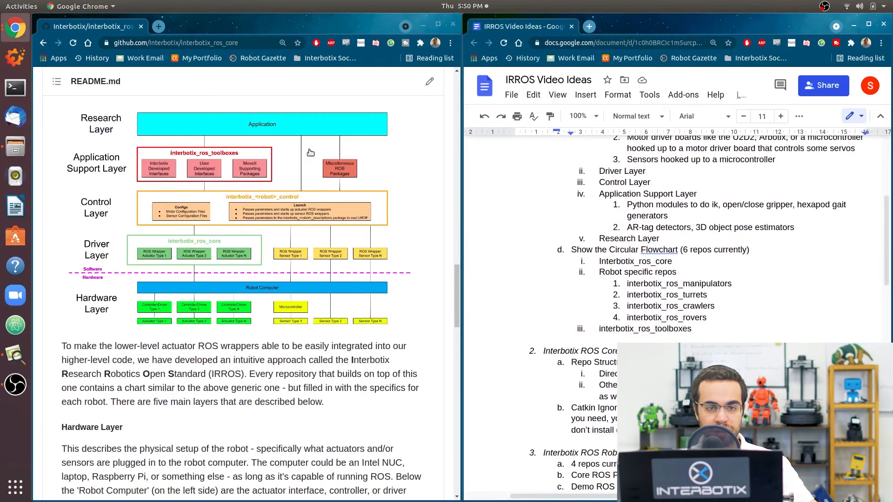
scroll(down, 3)
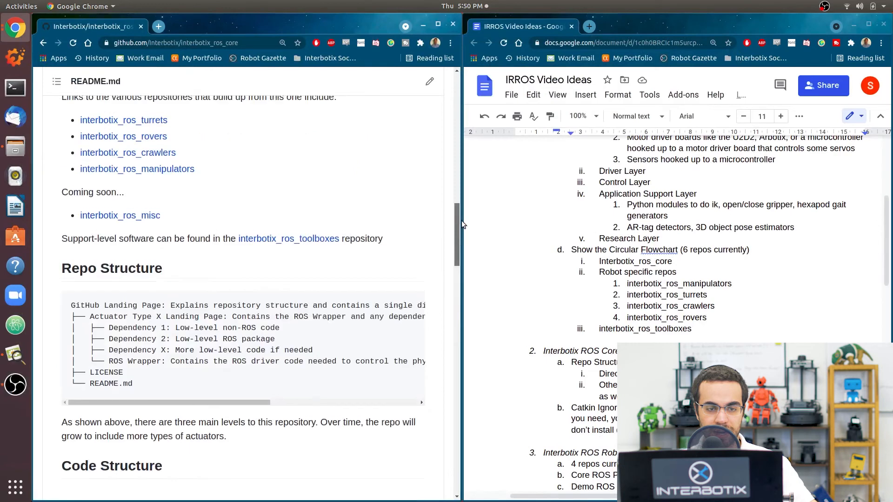
click(571, 26)
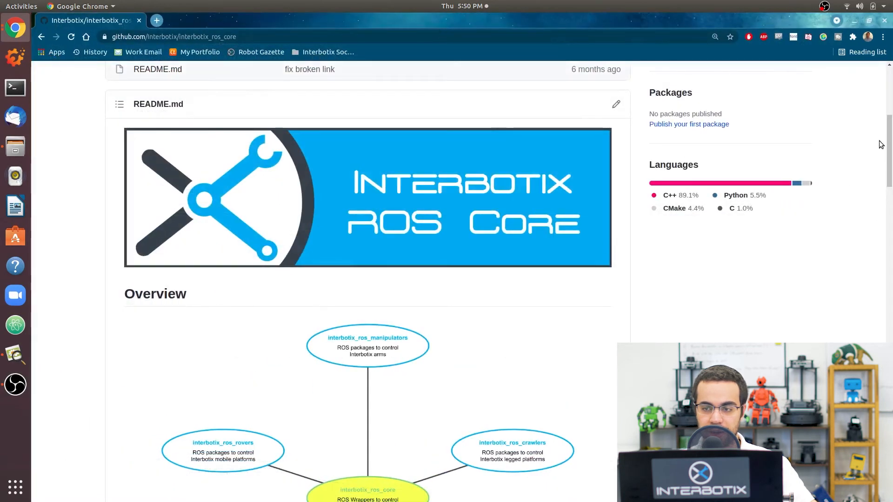
scroll(down, 3)
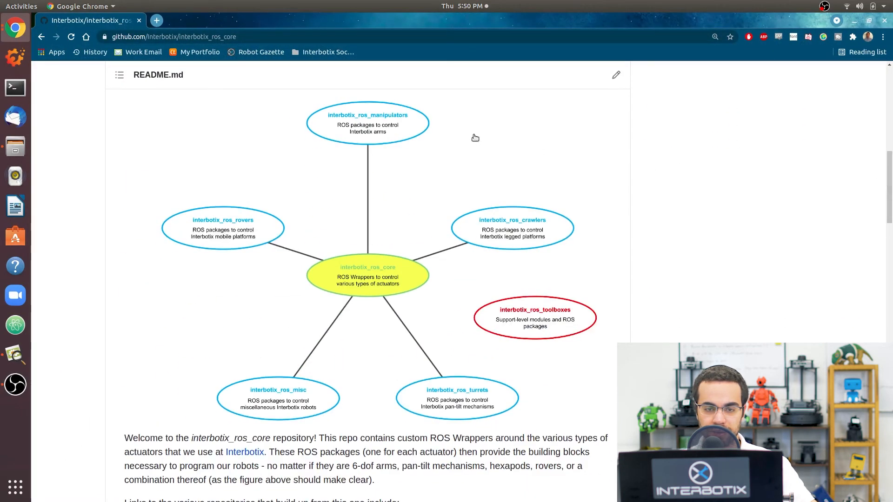
mouse_move(469, 393)
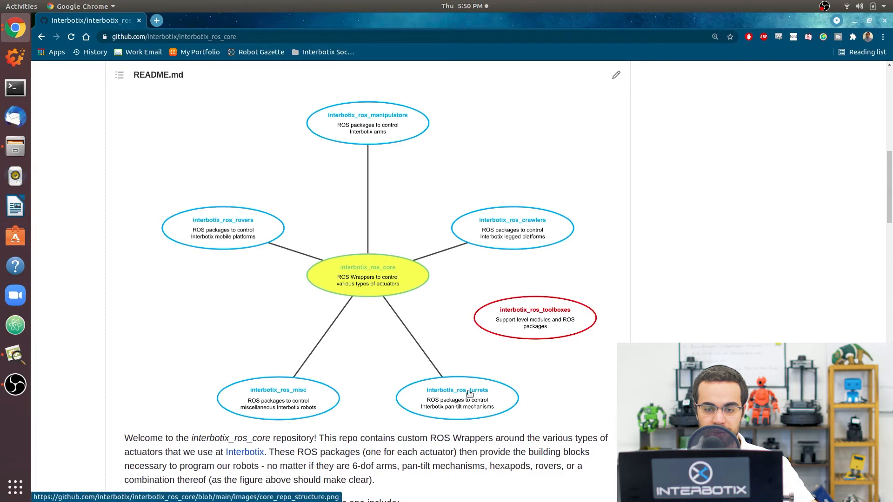
mouse_move(373, 129)
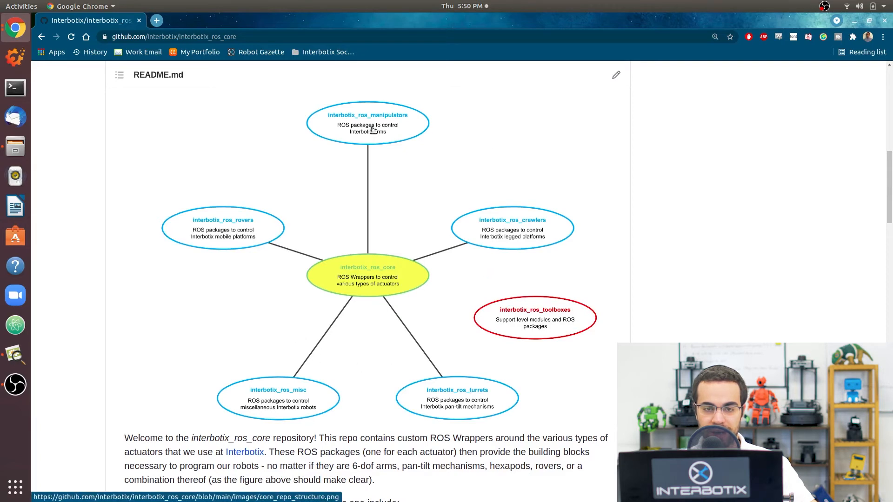
mouse_move(319, 308)
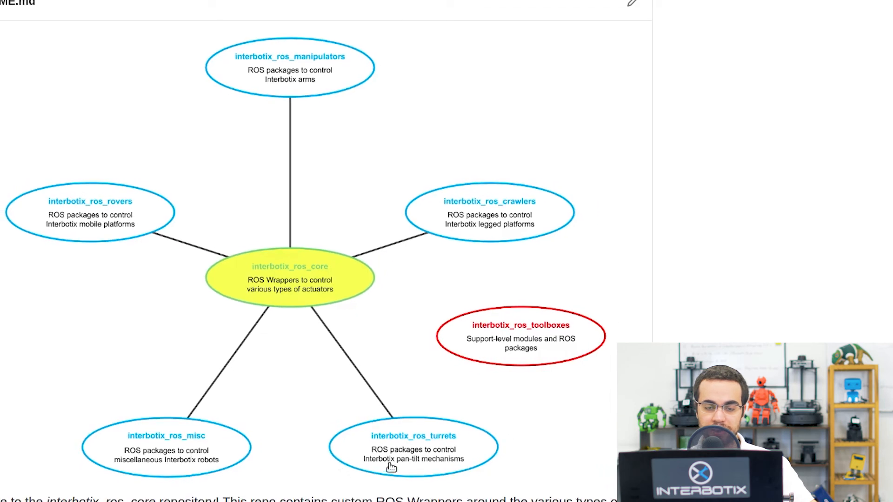
mouse_move(283, 302)
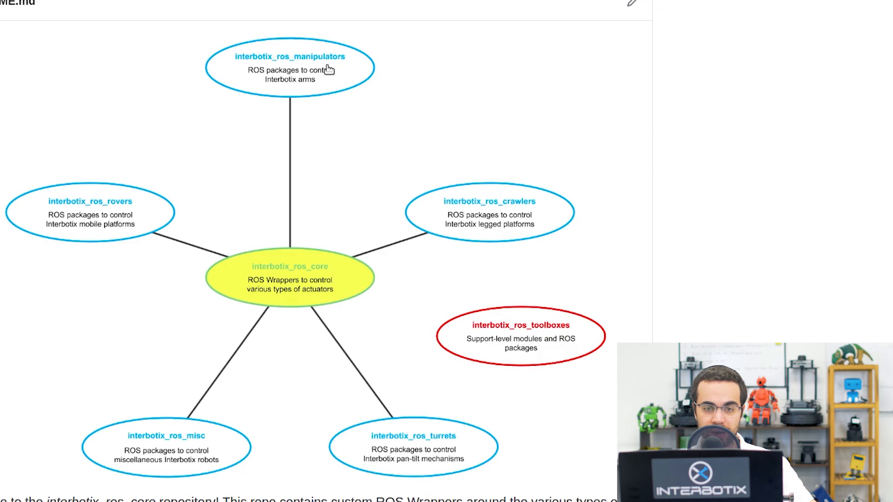
mouse_move(128, 215)
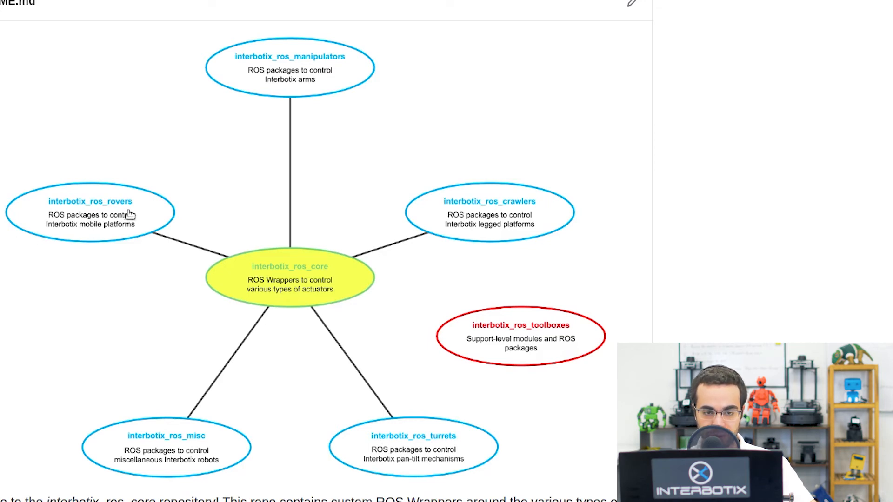
mouse_move(138, 211)
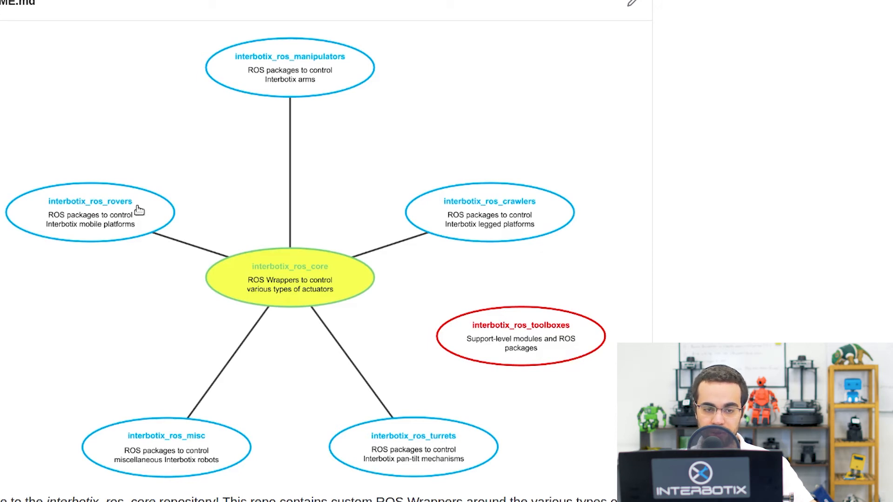
mouse_move(78, 227)
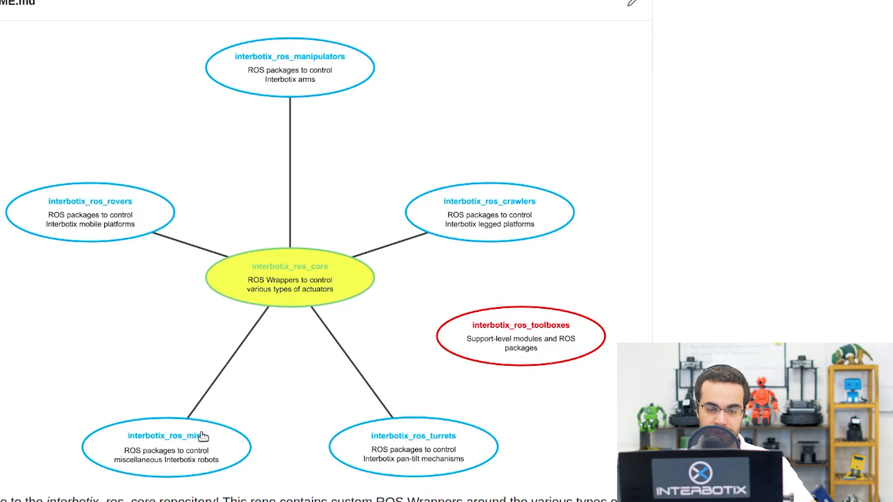
mouse_move(203, 457)
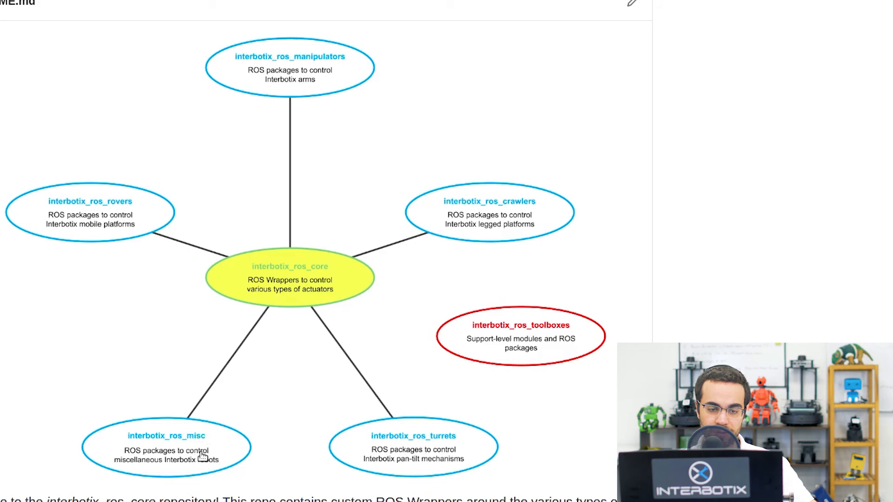
mouse_move(467, 241)
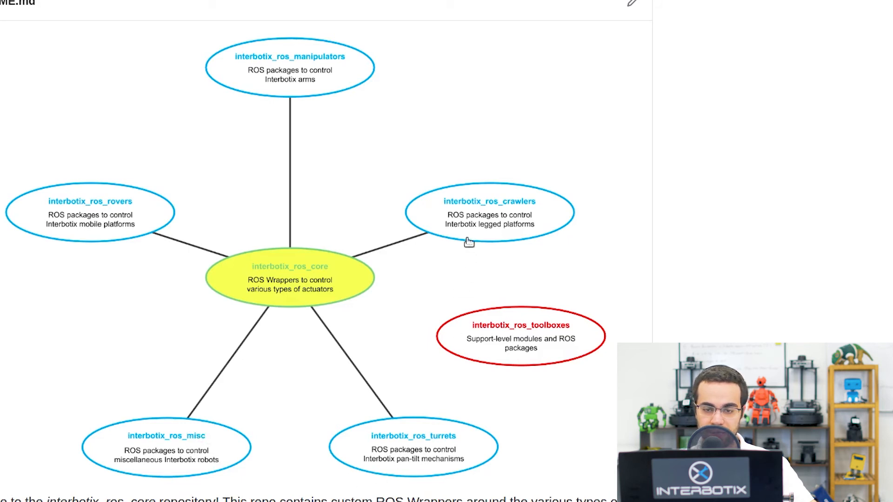
mouse_move(393, 204)
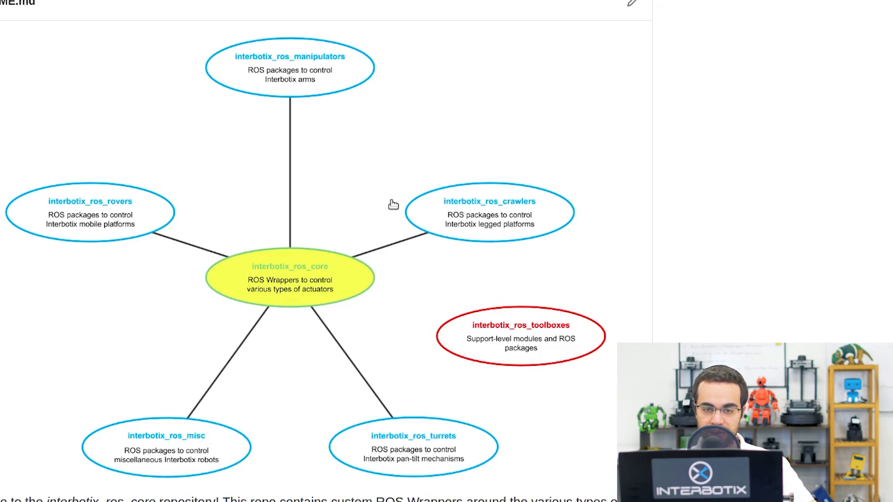
mouse_move(407, 450)
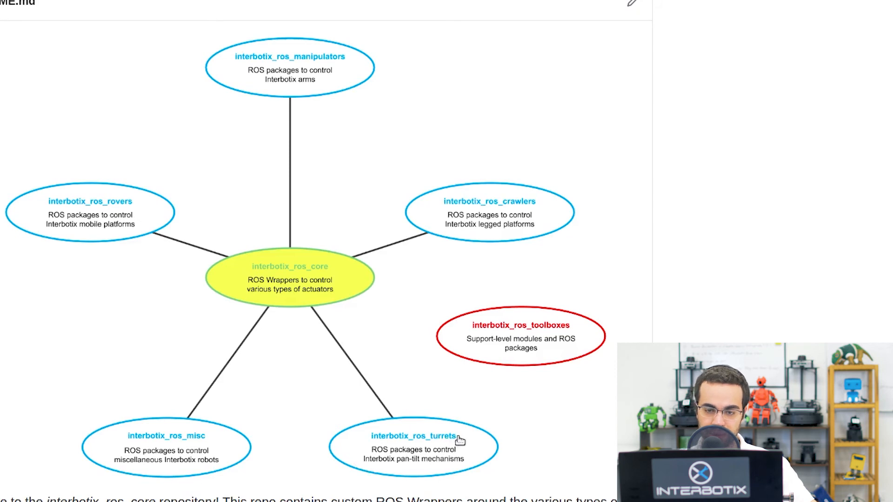
mouse_move(511, 249)
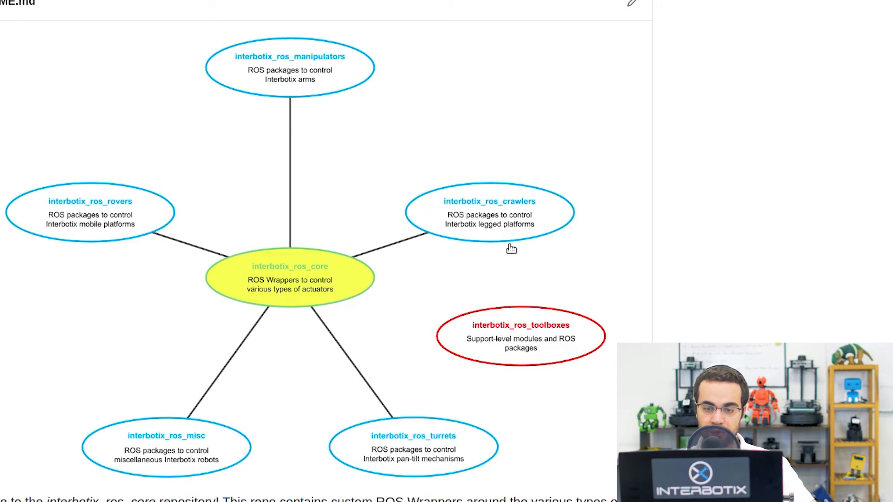
mouse_move(500, 229)
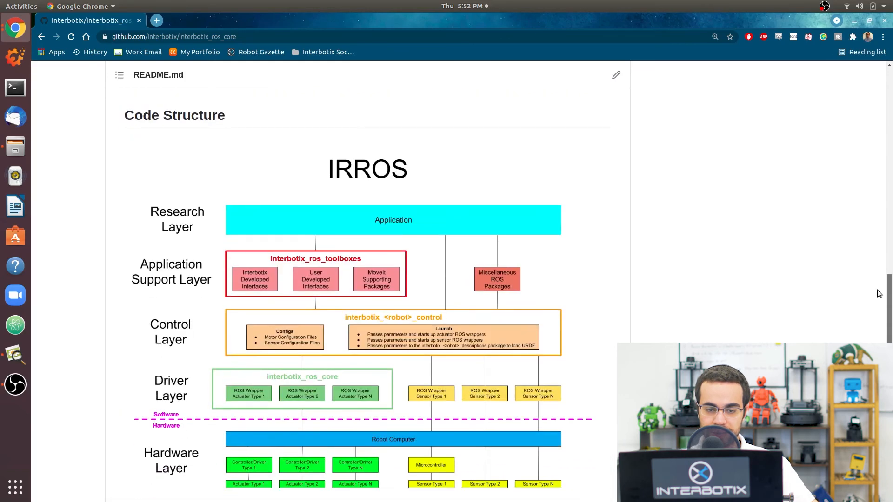
Scroll the README to the Overview section's circular flowchart of related repositories
scroll(down, 3)
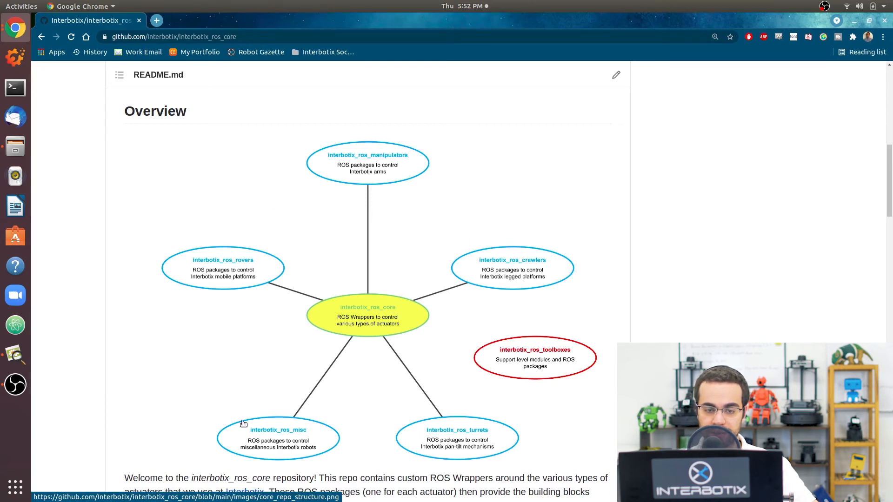
mouse_move(359, 183)
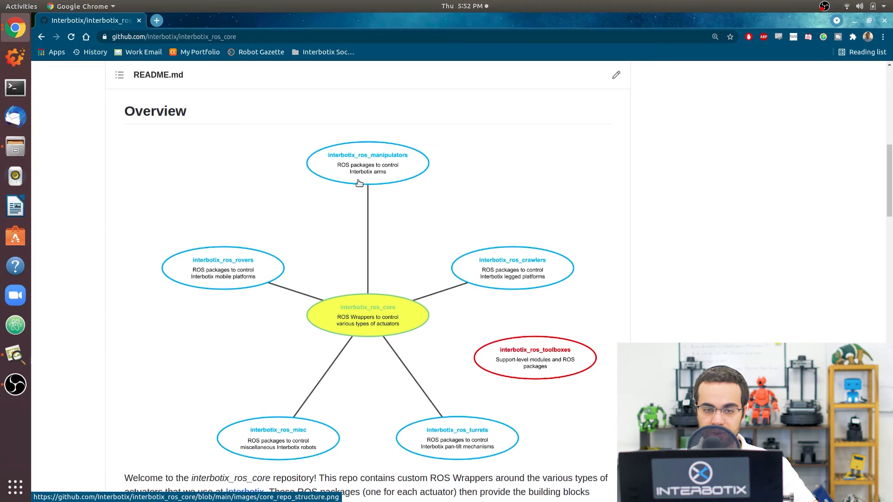
mouse_move(487, 217)
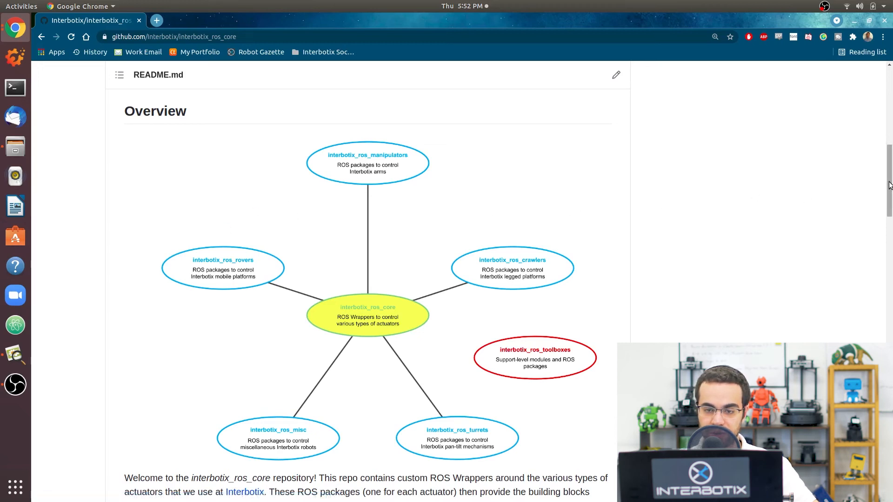
scroll(down, 3)
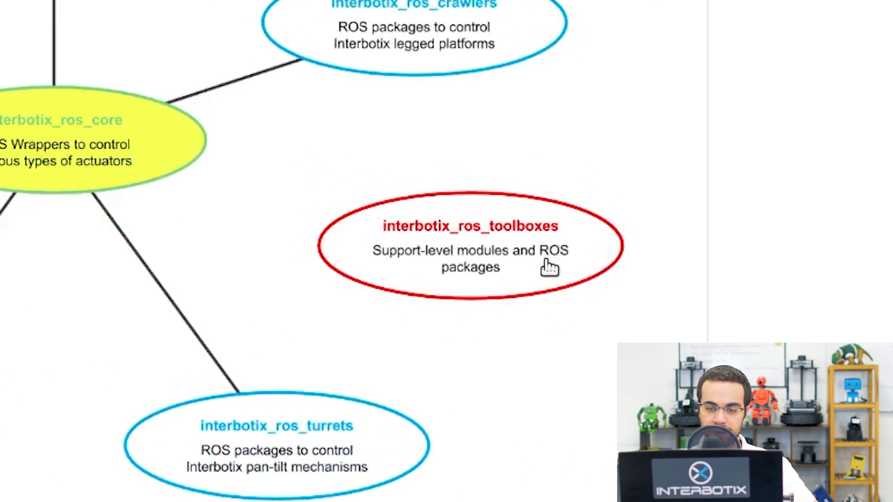
mouse_move(535, 272)
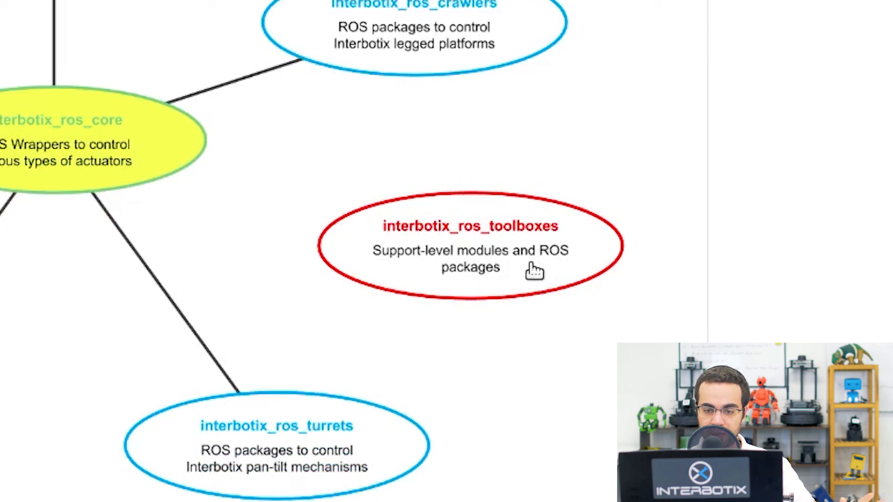
mouse_move(531, 266)
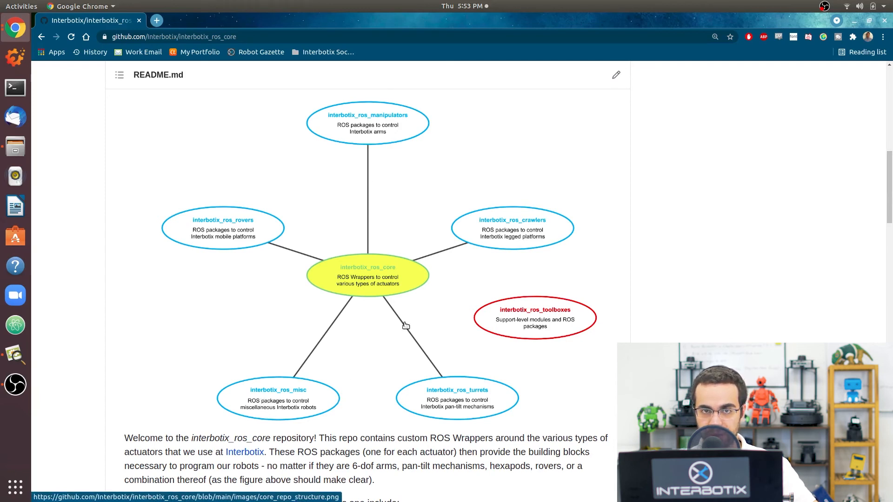
mouse_move(389, 277)
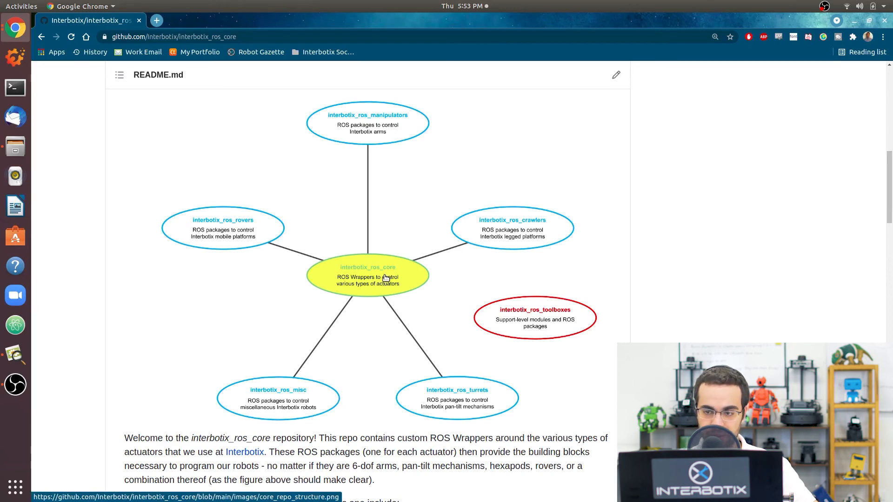
Scroll past the overview flowchart to the Repo Structure tree and Code Structure heading
scroll(down, 3)
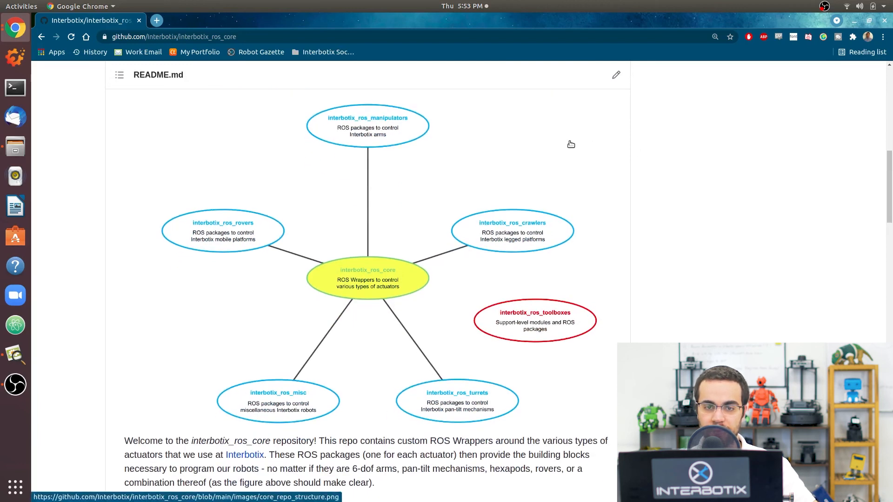
mouse_move(343, 112)
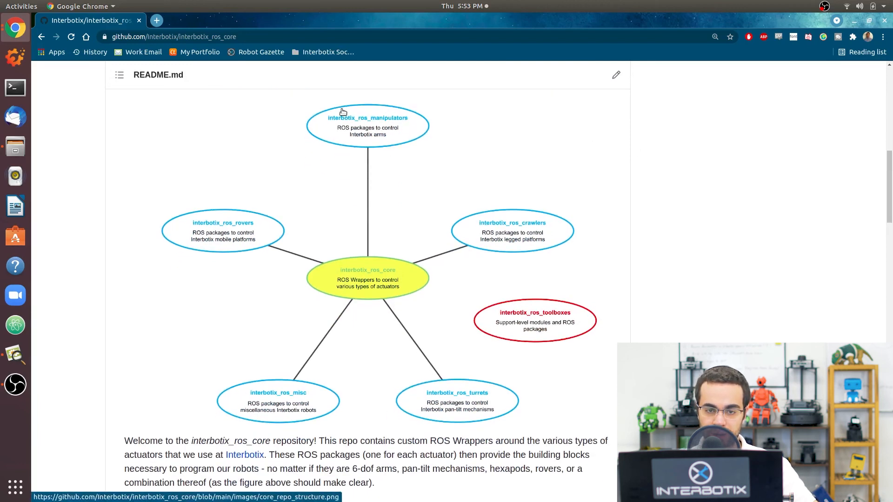
mouse_move(217, 257)
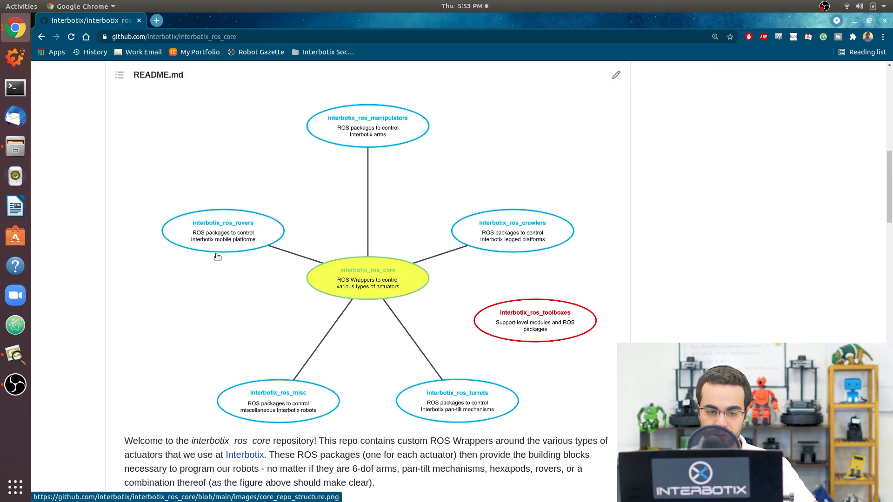
mouse_move(470, 383)
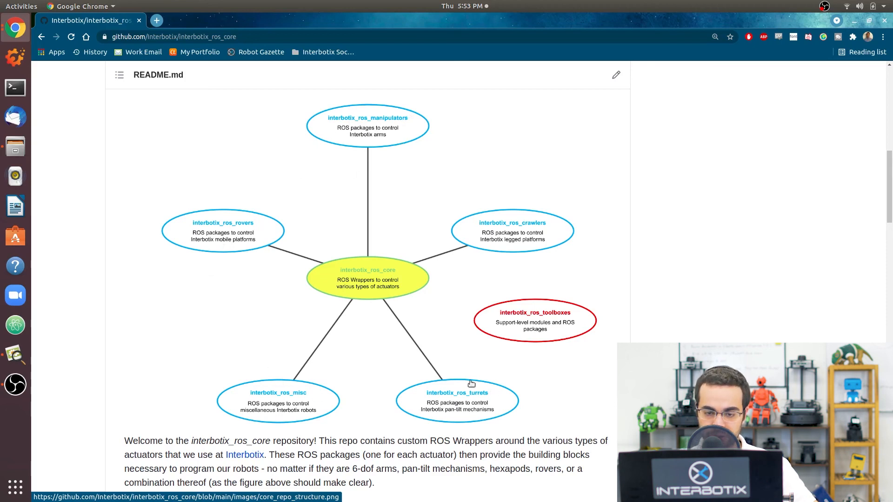
mouse_move(514, 223)
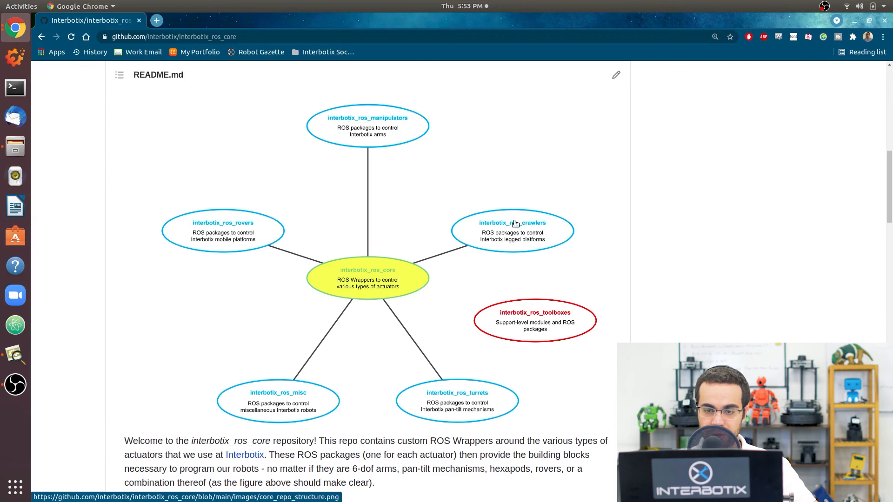
scroll(down, 3)
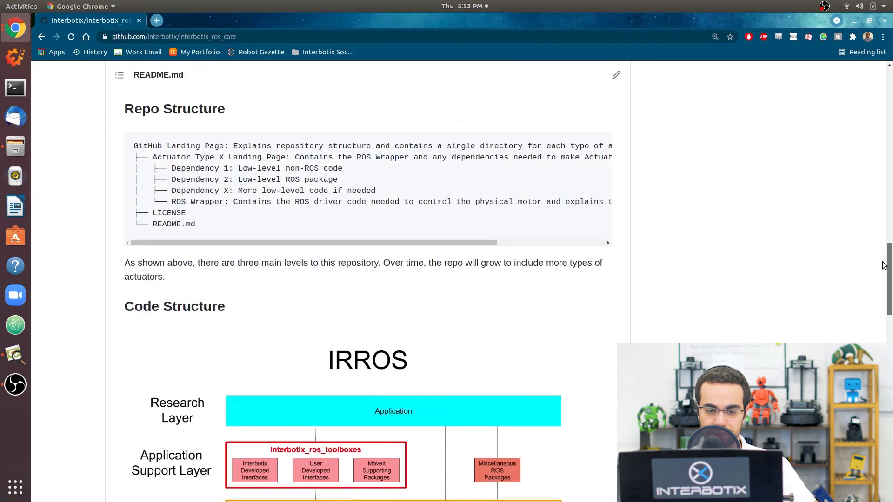
Show the full IRROS layer diagram, then return to the Overview circular flowchart
scroll(down, 3)
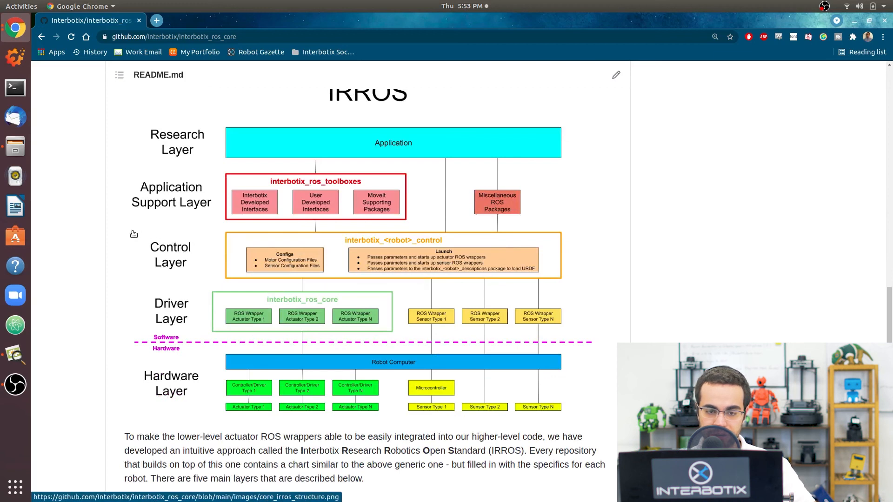
mouse_move(363, 233)
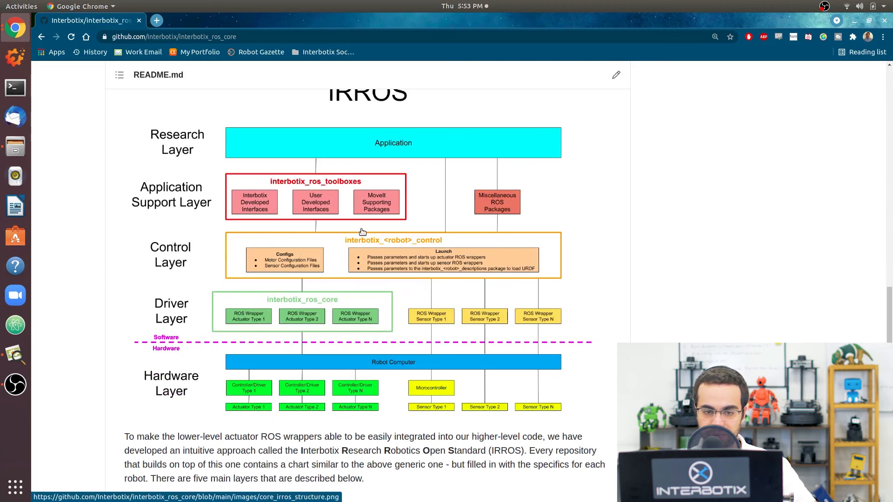
mouse_move(353, 226)
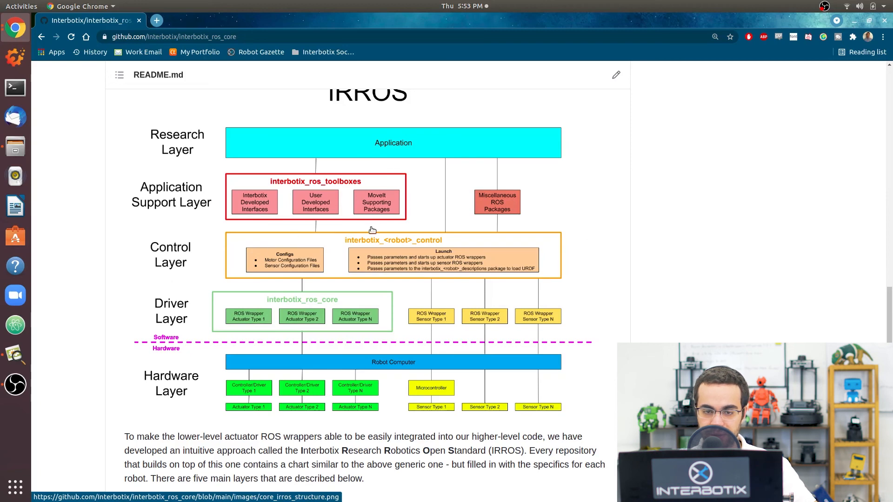
scroll(down, 3)
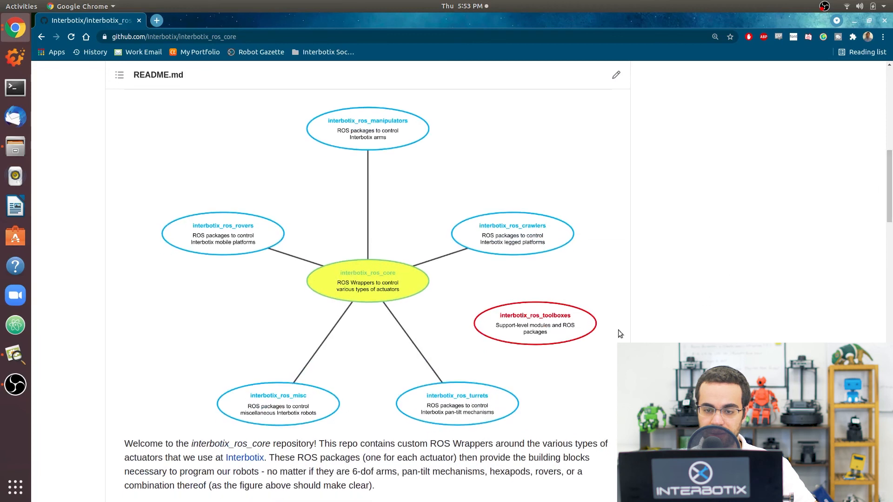
mouse_move(854, 286)
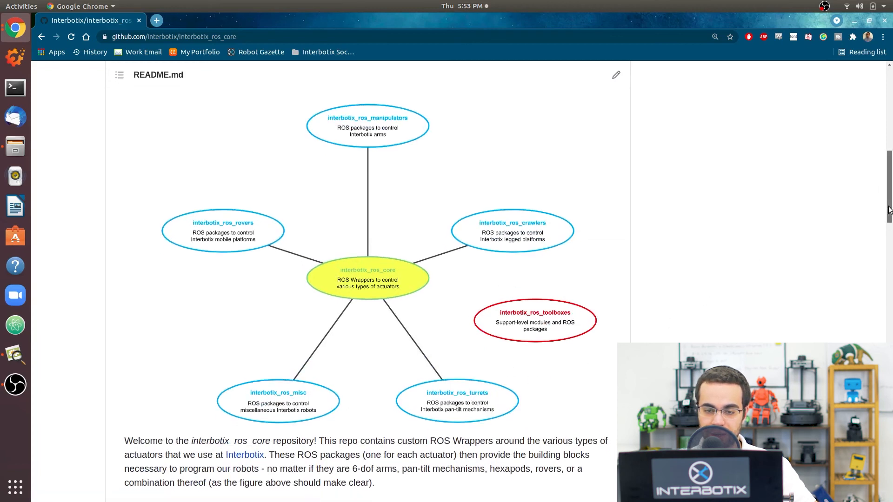
Scroll past Repo Structure's repository links to the Code Structure IRROS diagram
scroll(down, 3)
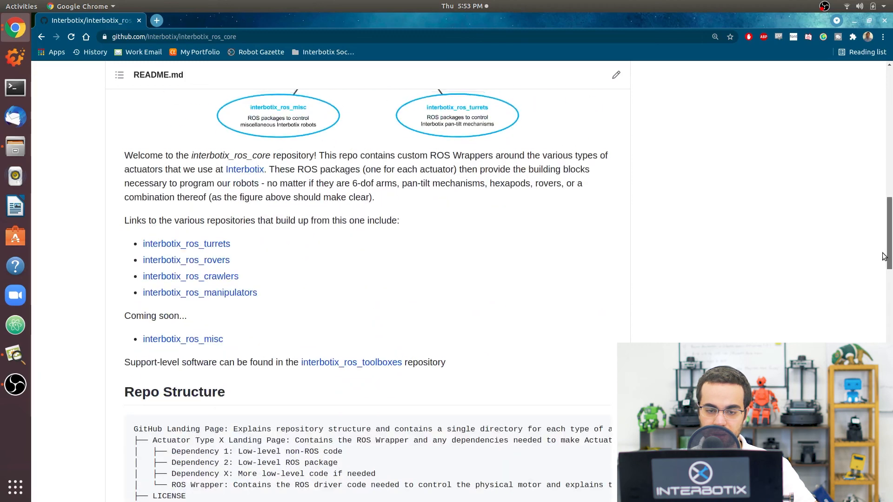
scroll(down, 3)
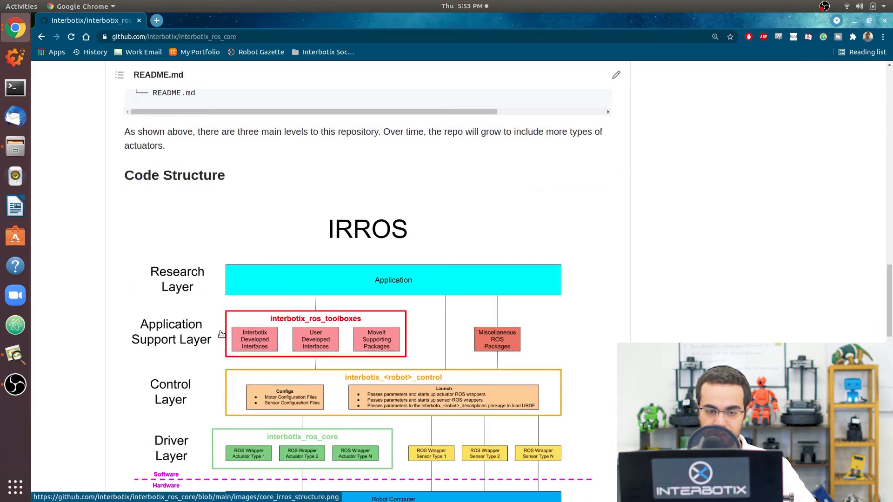
mouse_move(345, 370)
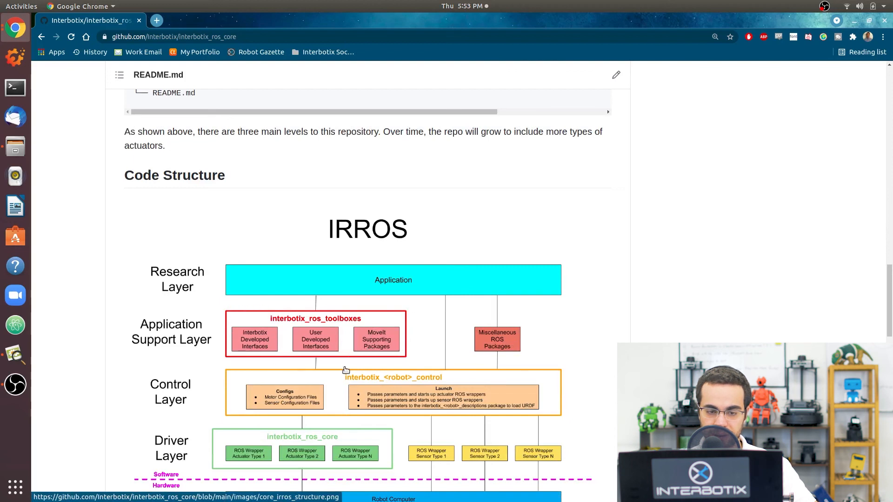
mouse_move(406, 319)
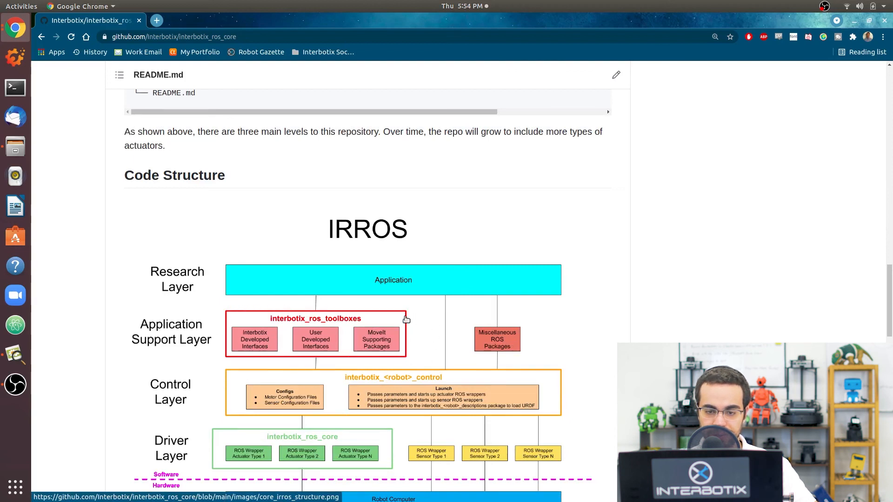